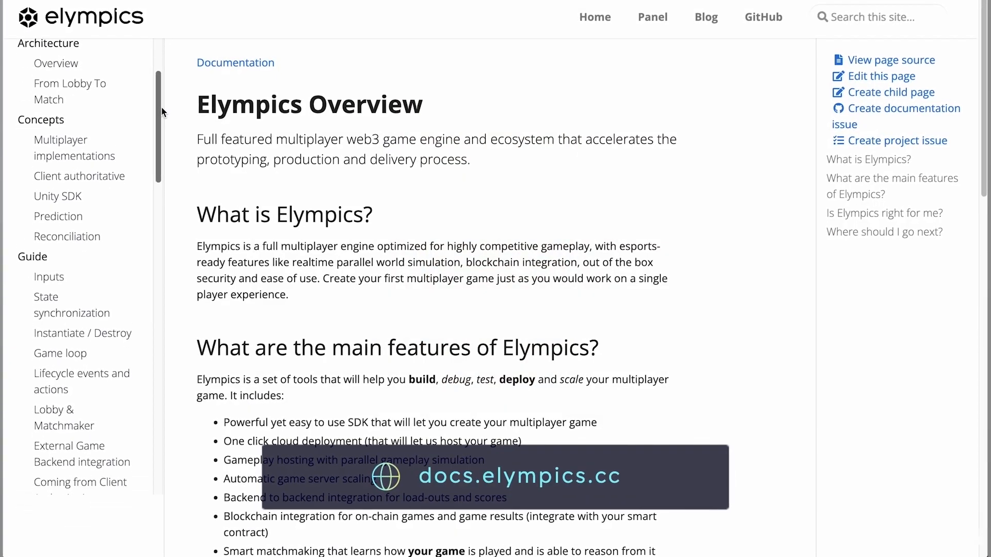
# - Select the Elympics config via Tools > Elympics, showing NewGameTutorial as the active game
pyautogui.scroll(-3)
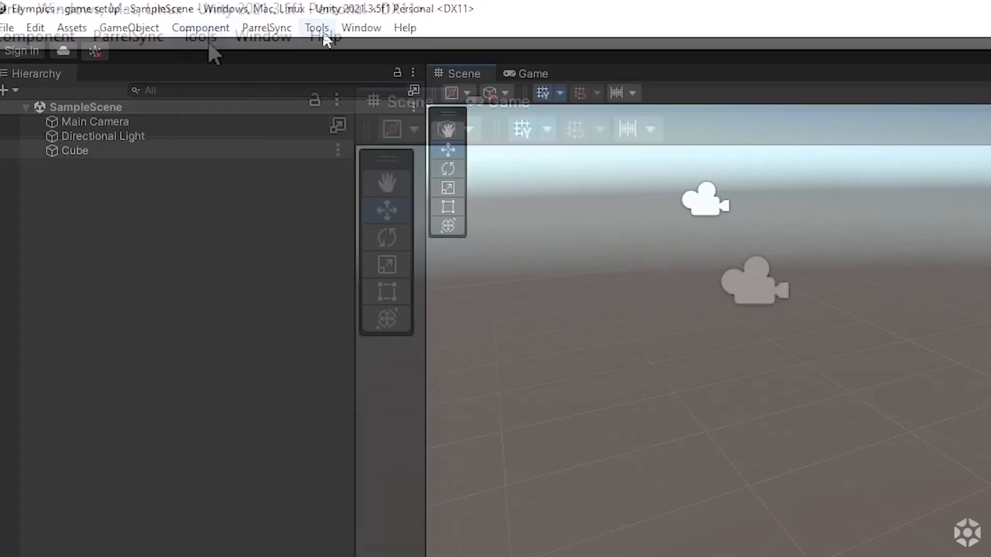
pyautogui.click(318, 27)
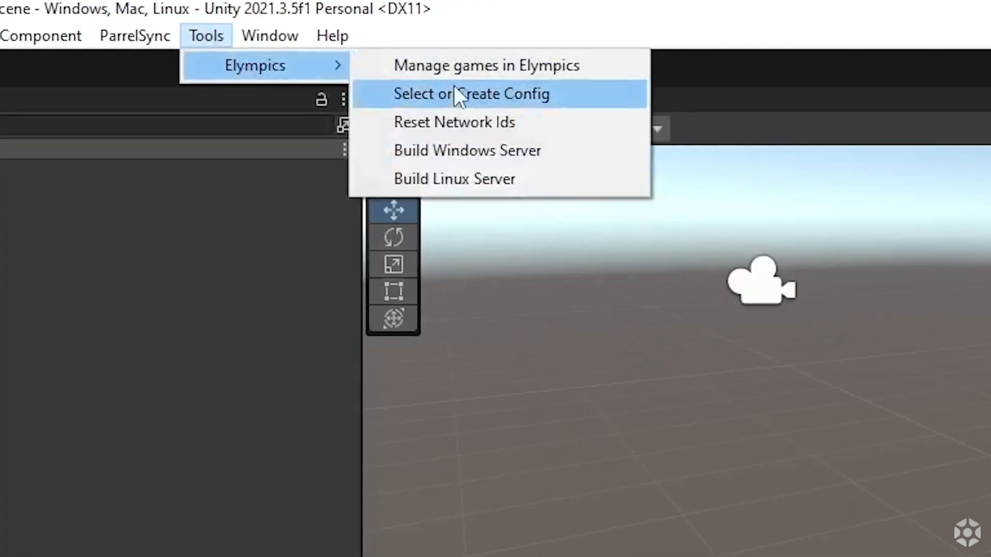
pyautogui.click(471, 93)
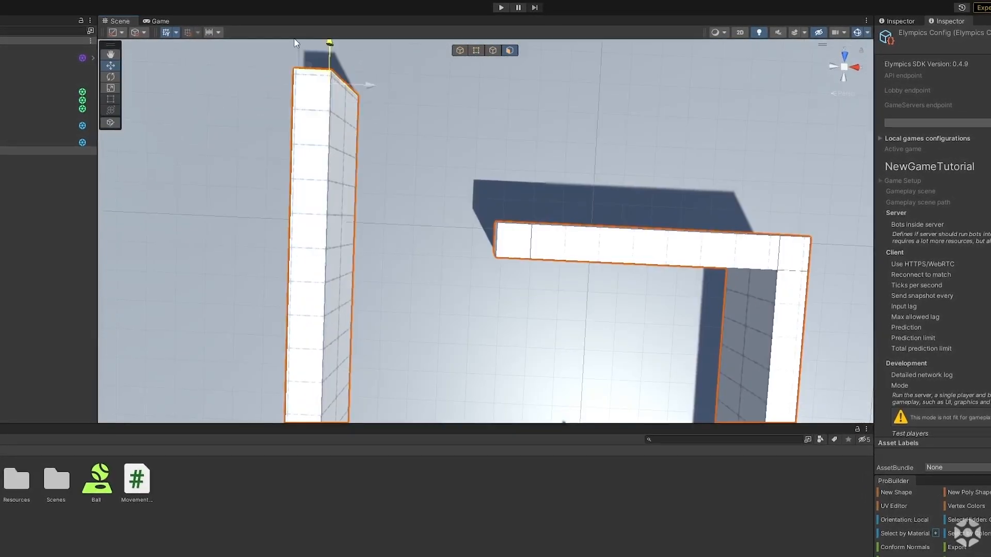
# - Enter Play mode to run the walled-arena game
pyautogui.click(502, 6)
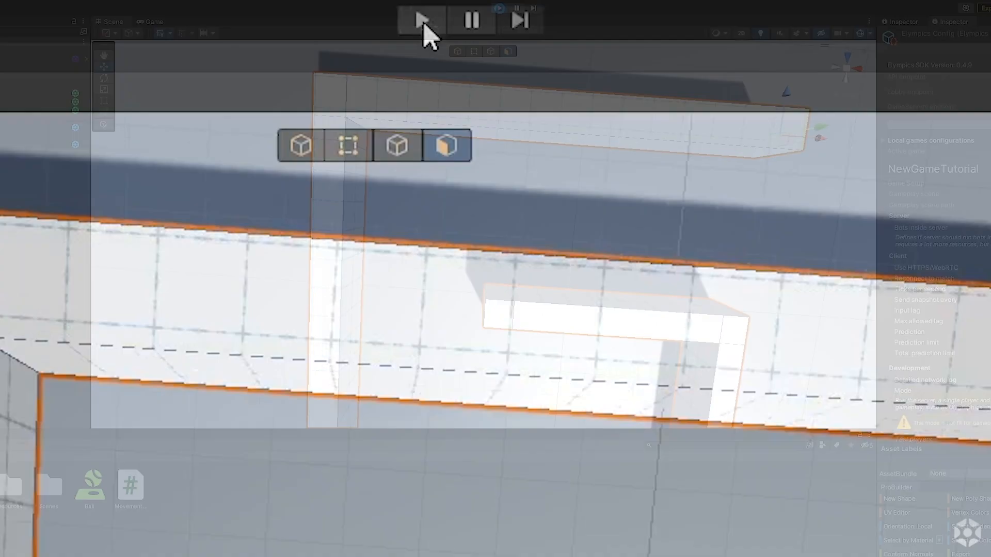
pyautogui.click(421, 19)
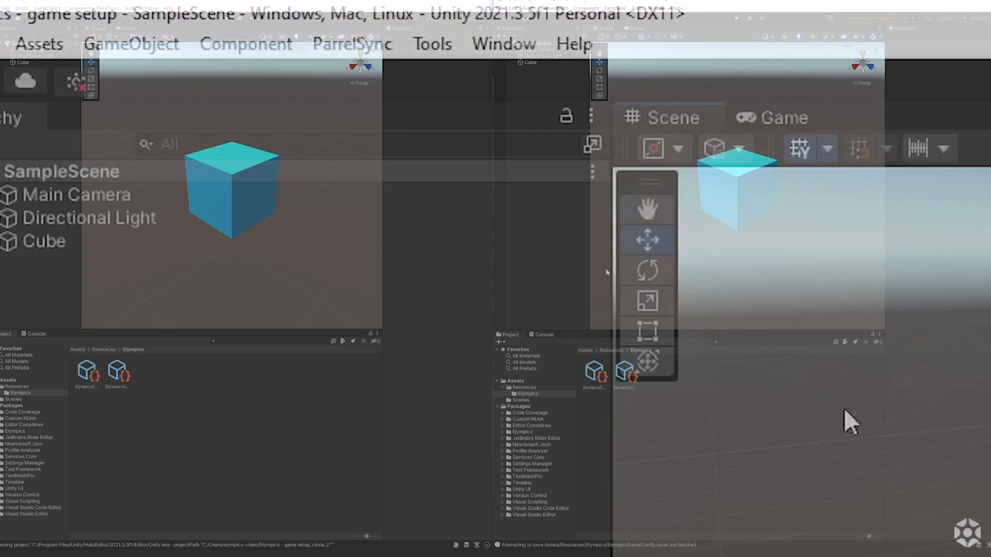
# - Create Clone 0 in the ParrelSync Clones Manager with 'client' as its launch argument
pyautogui.click(350, 43)
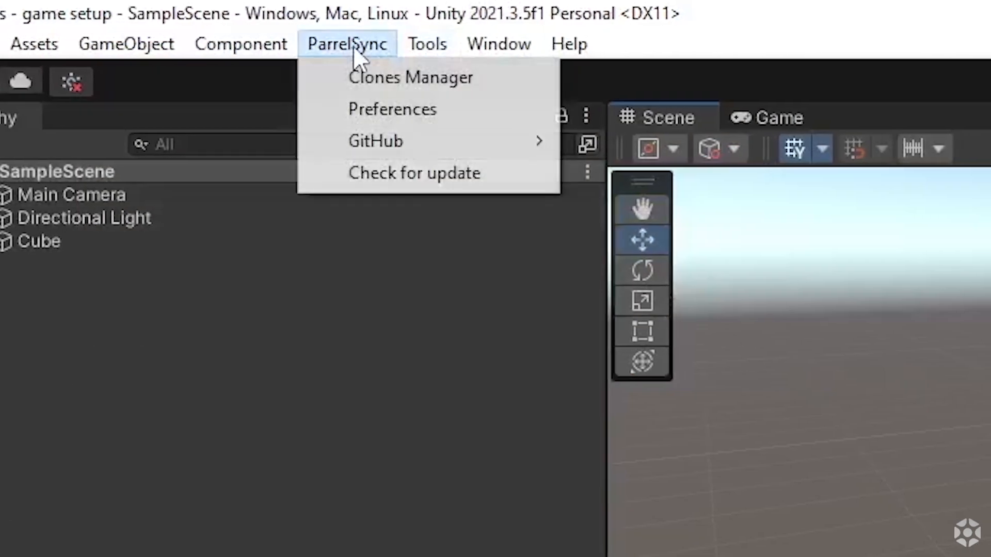
pyautogui.click(411, 78)
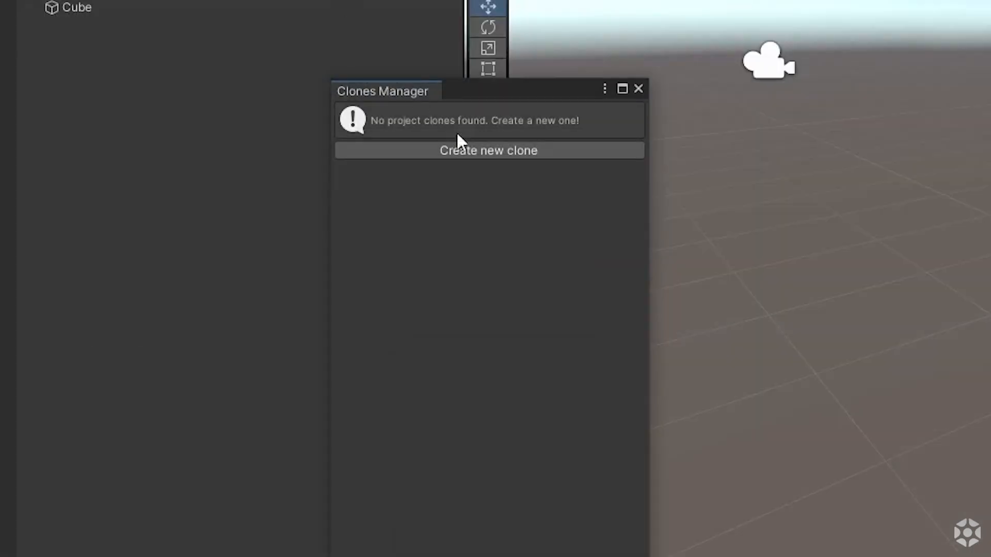
pyautogui.click(478, 150)
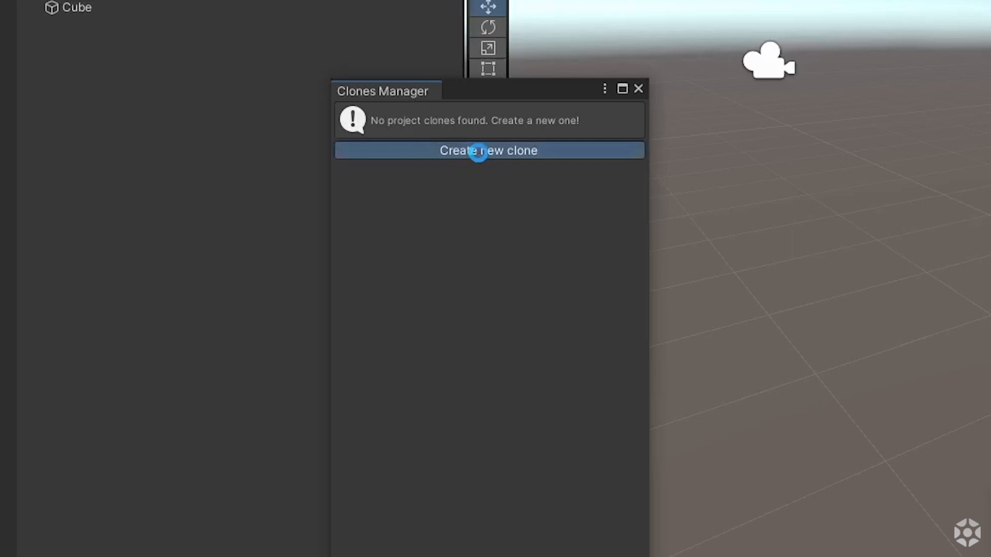
pyautogui.click(489, 150)
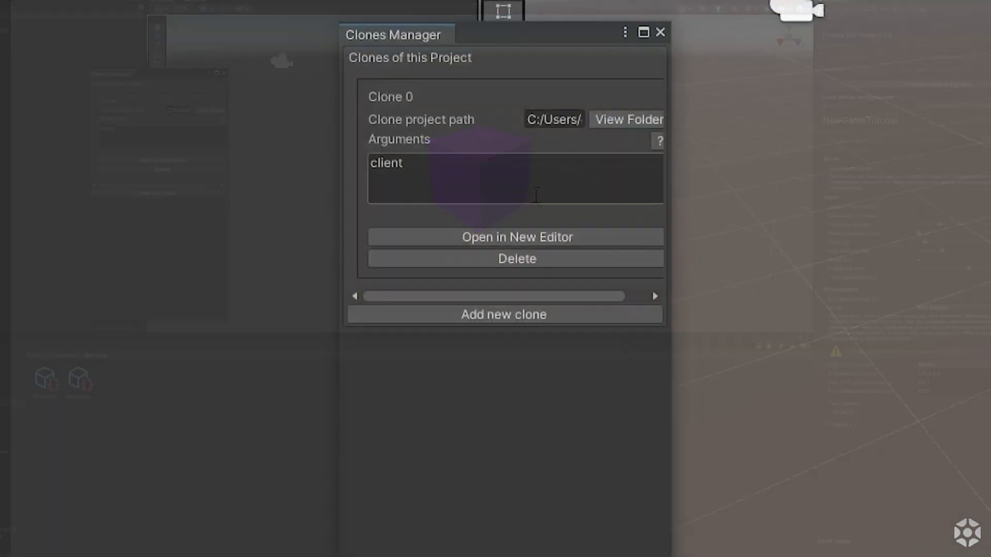
pyautogui.click(517, 236)
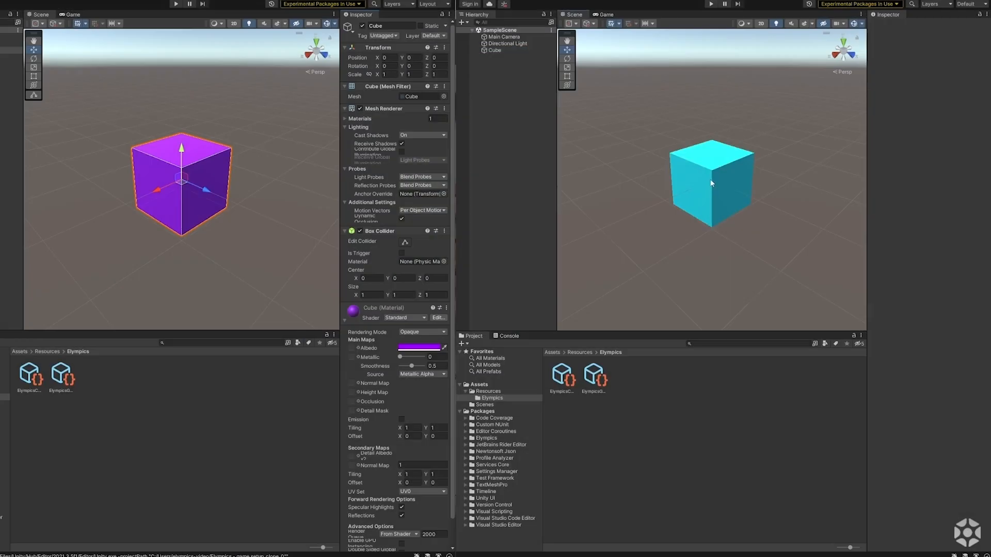
# - Select the purple cube in the clone editor's Scene view
pyautogui.click(712, 183)
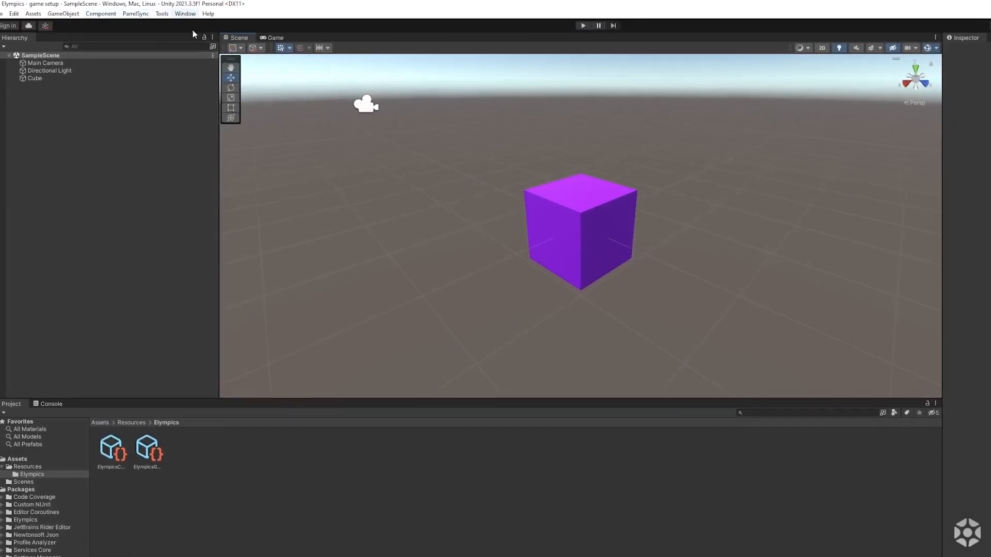
# - Open the Elympics tools menu and start Play mode with two ball players
pyautogui.click(162, 14)
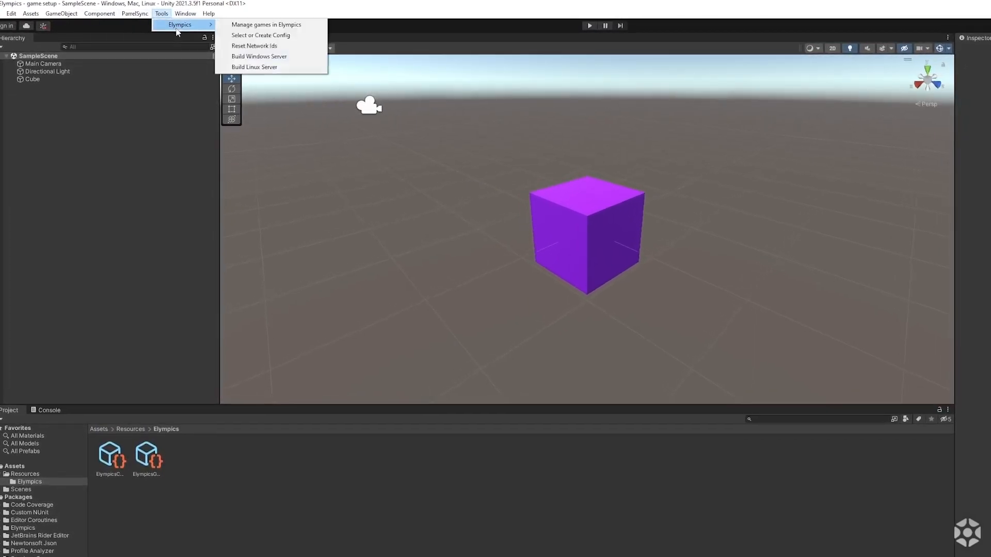
pyautogui.click(269, 24)
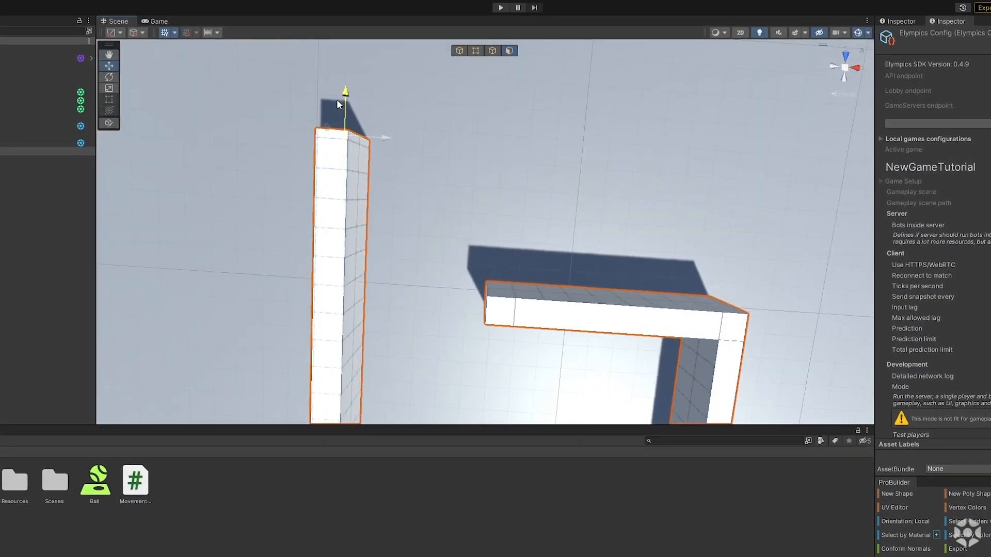
pyautogui.click(502, 7)
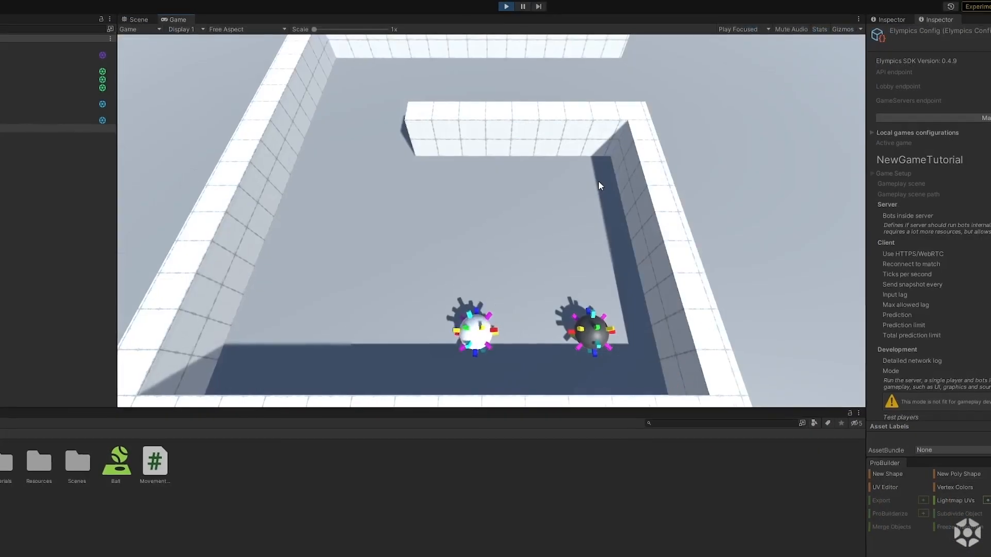